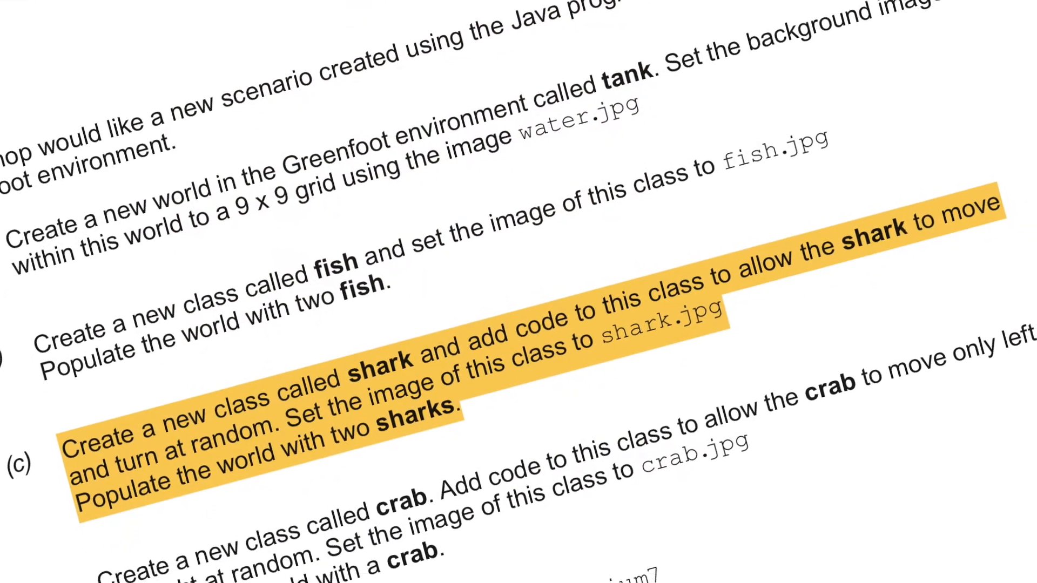
Scroll through the shark exam question on random moving and turning.
scroll("down", 3)
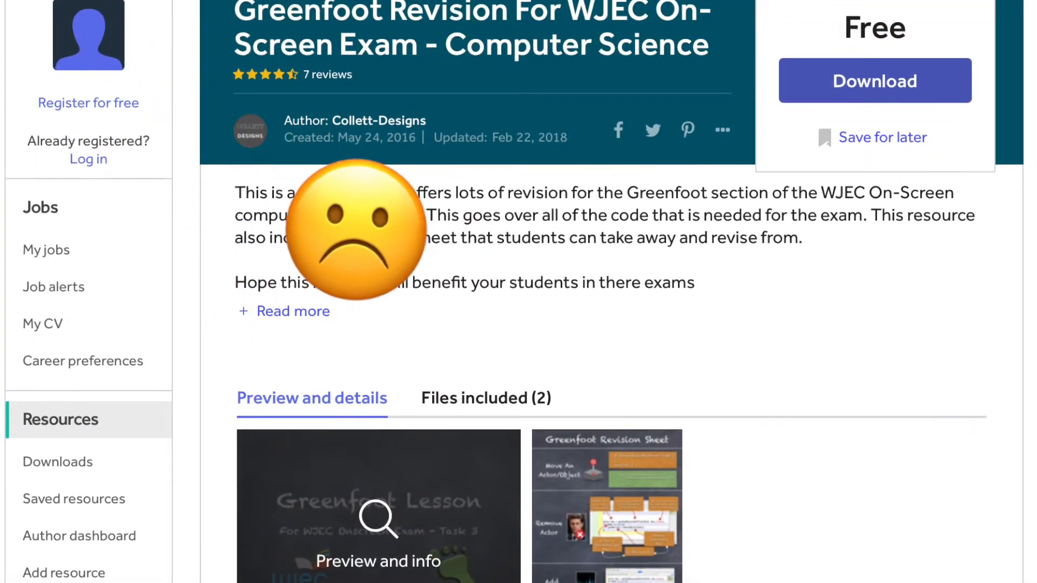
Scroll the Bitesize guide down to the 'Moving an object randomly' example code.
scroll("down", 3)
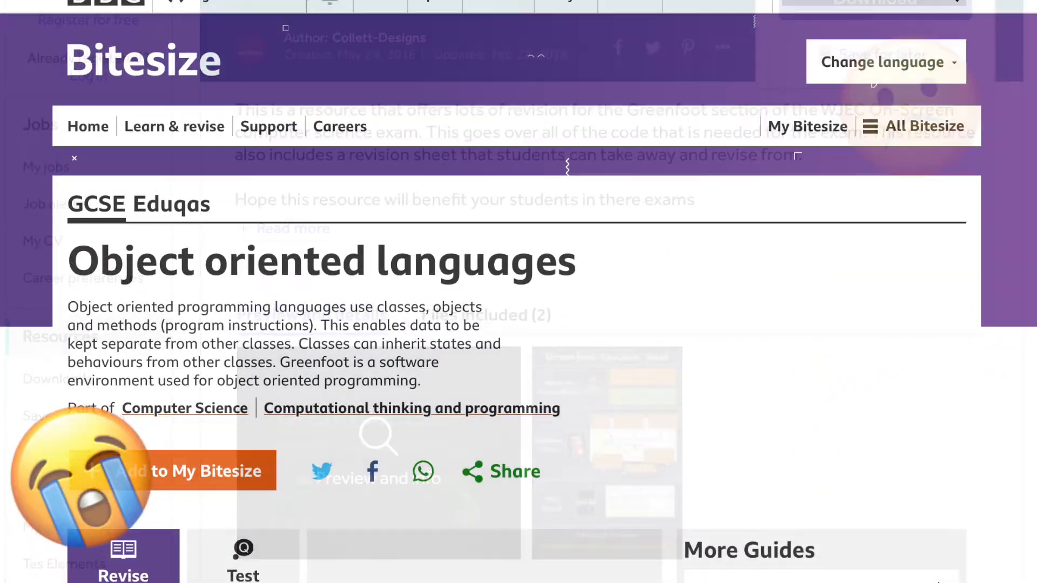
scroll("down", 3)
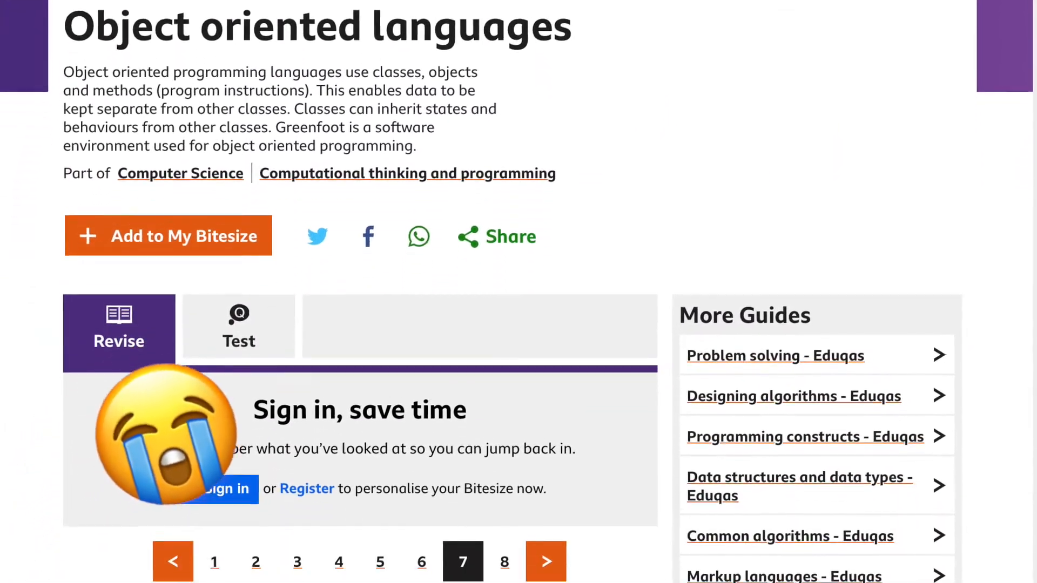
scroll("down", 3)
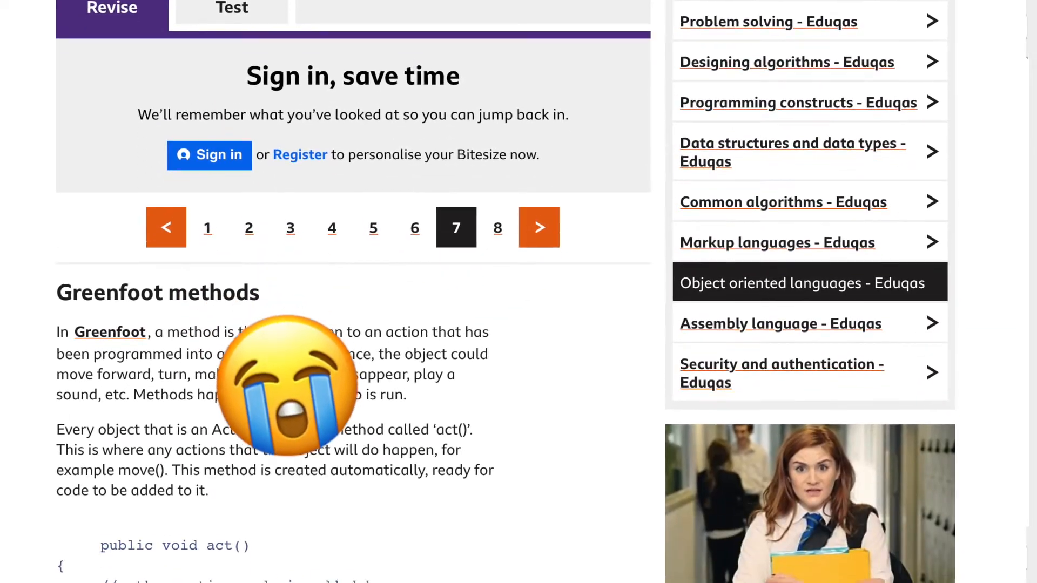
scroll("down", 3)
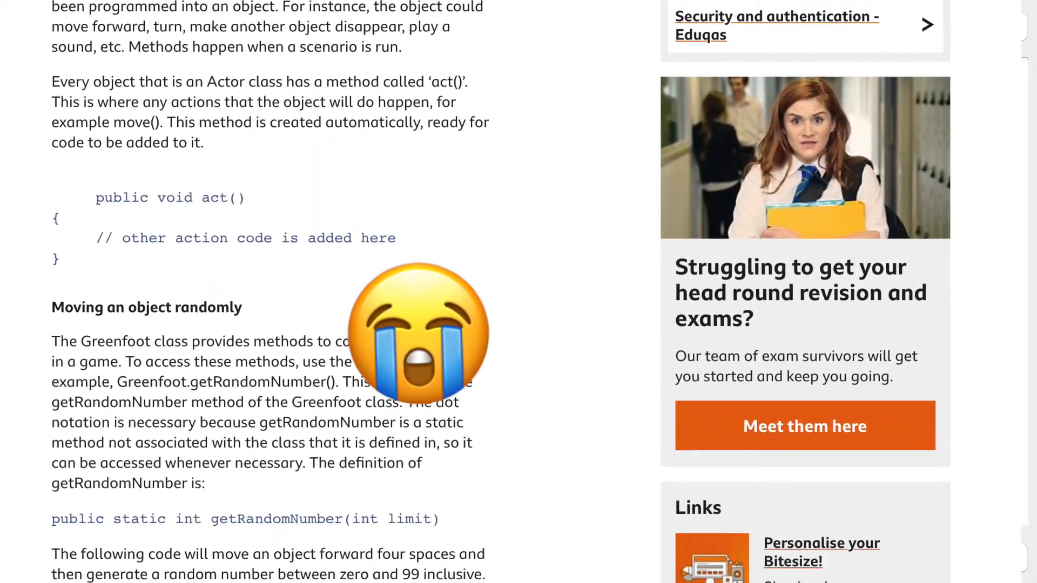
scroll("down", 3)
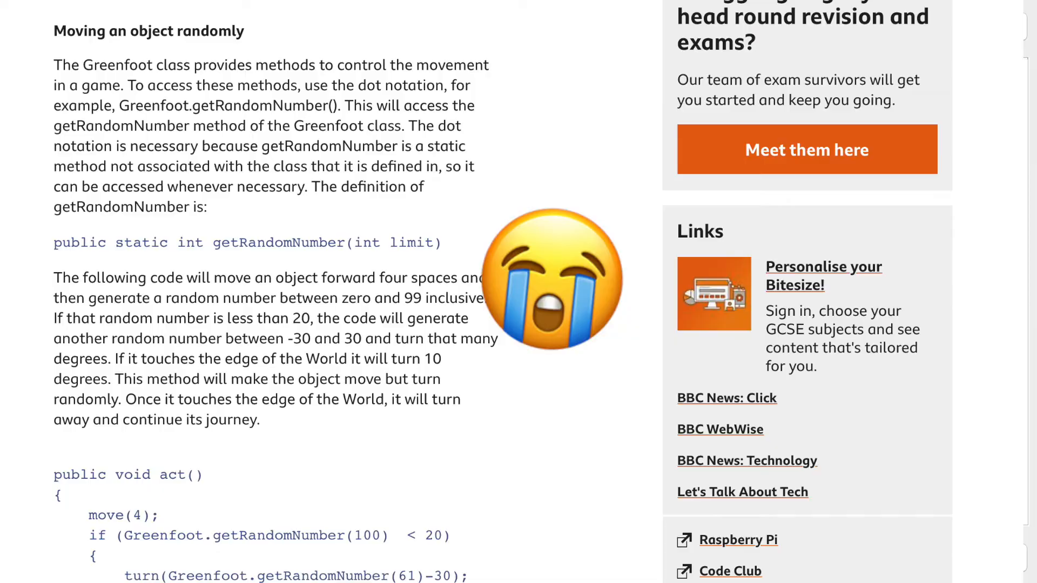
scroll("down", 3)
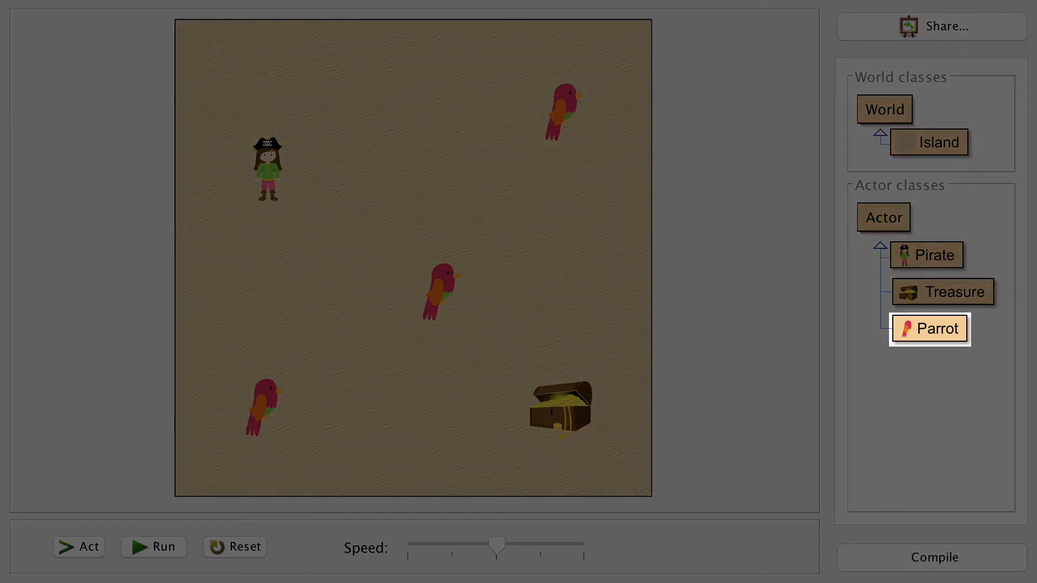
double_click(929, 329)
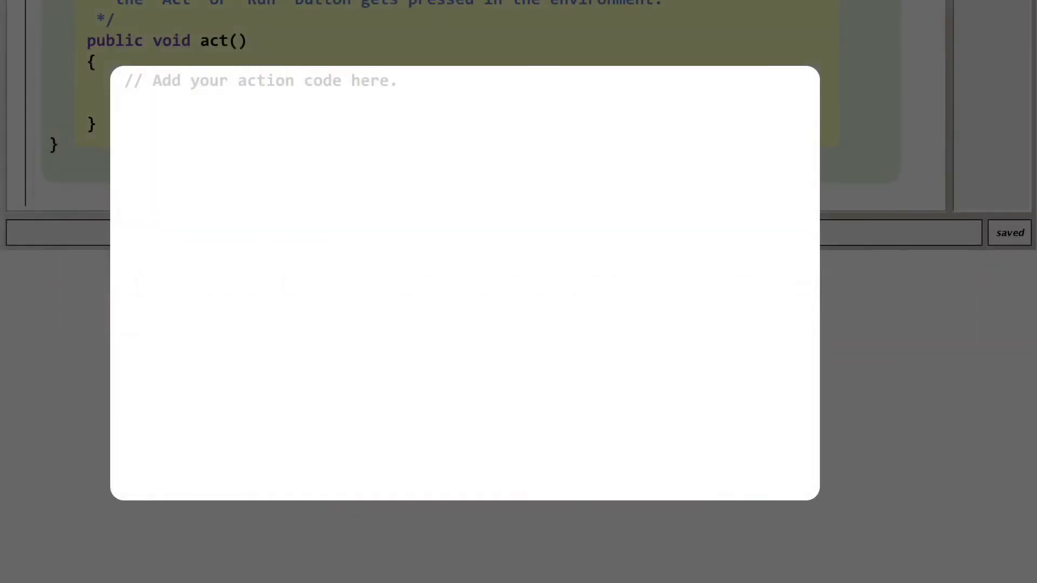
Add the line int direction = Greenfoot.getRandomNumber(4); inside act().
type("int direction")
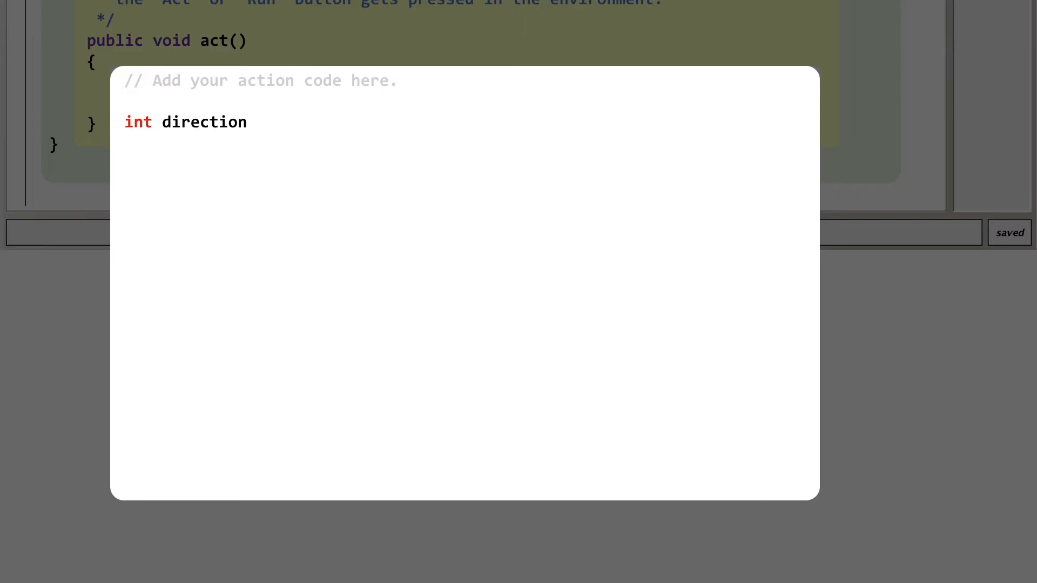
type("= Greenfoot.getRandomNumber(4);")
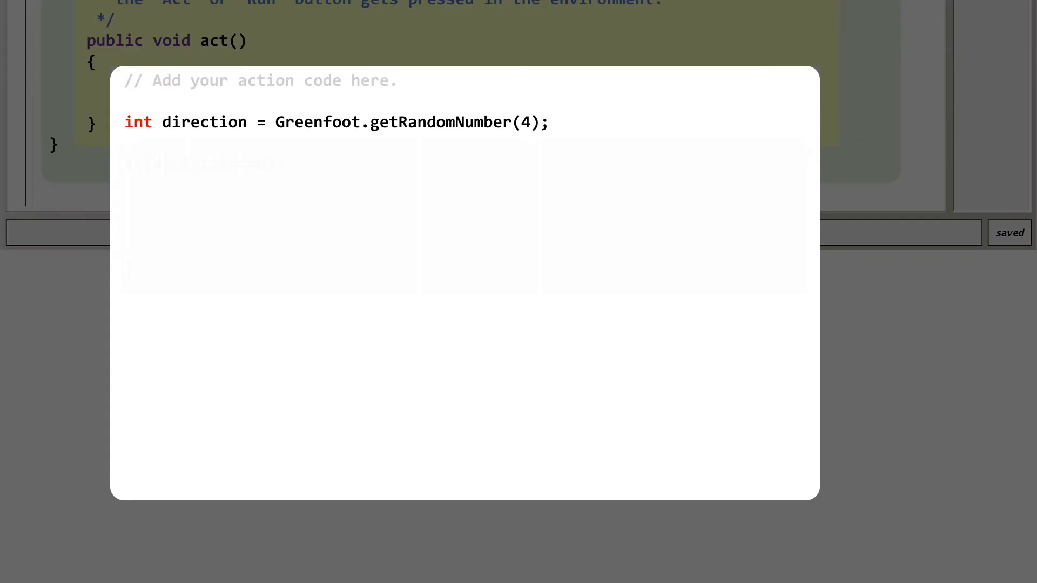
Type if(direction==0){ and add setRotation(270); inside the up block.
type("if(direction==0){ // up")
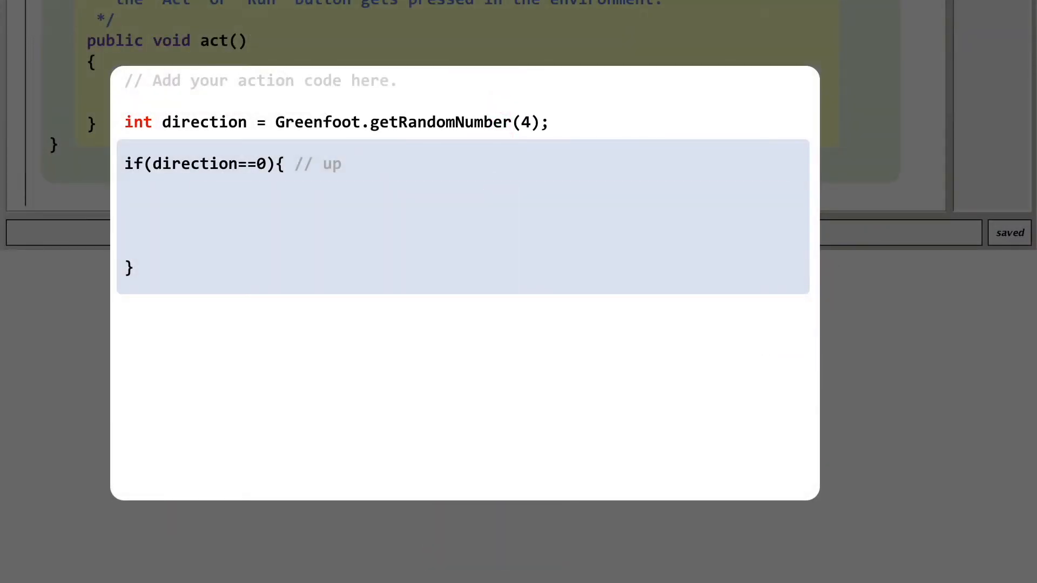
type("setRotation(270);")
type("setLocation( getX(")
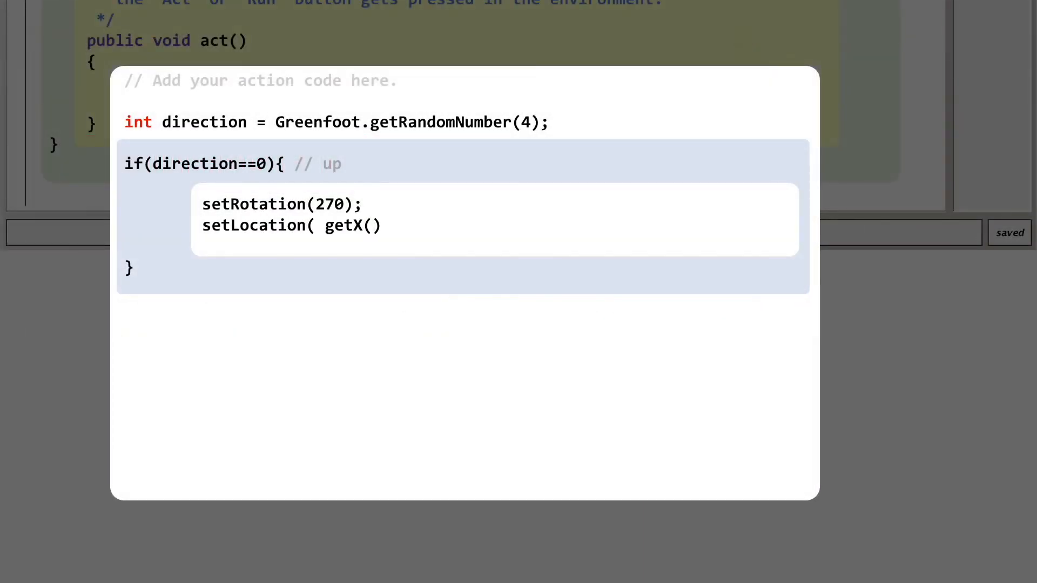
Finish setLocation with getY()-1 and change the copied block's condition to direction==1.
type(", getY()-1 );")
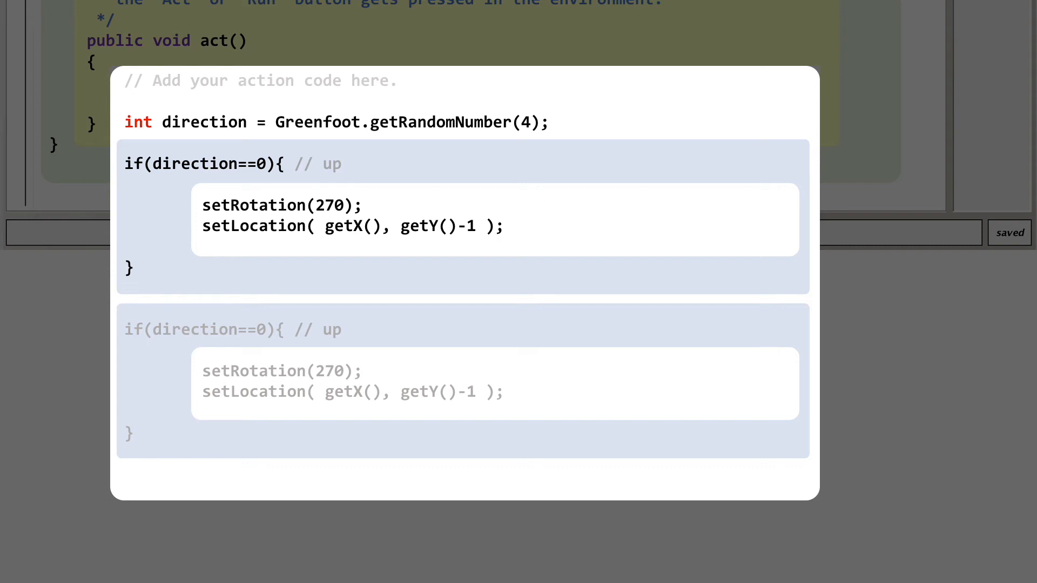
type("1){")
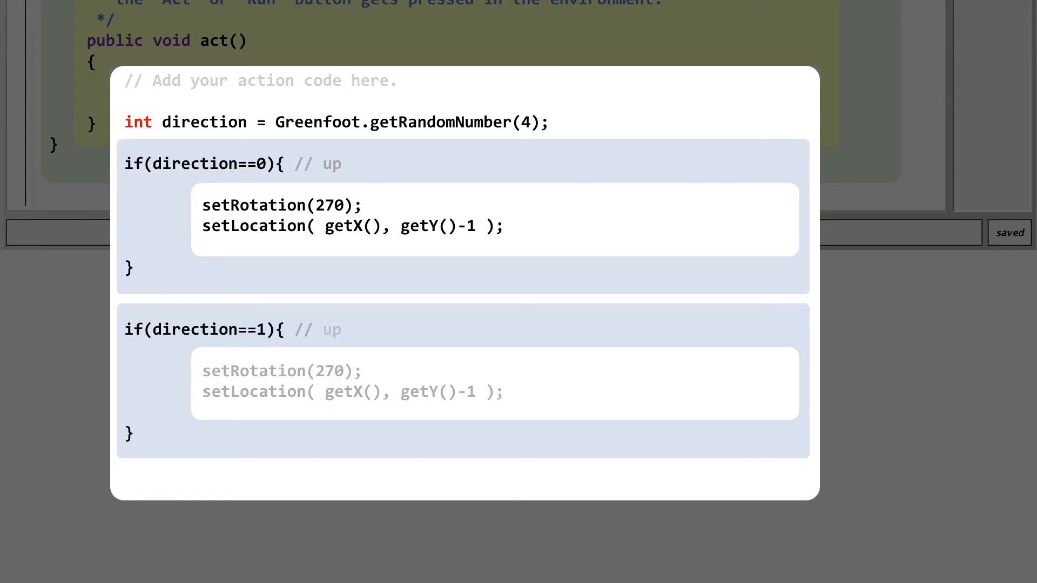
Change the direction==1 block's comment from up to right.
type("right")
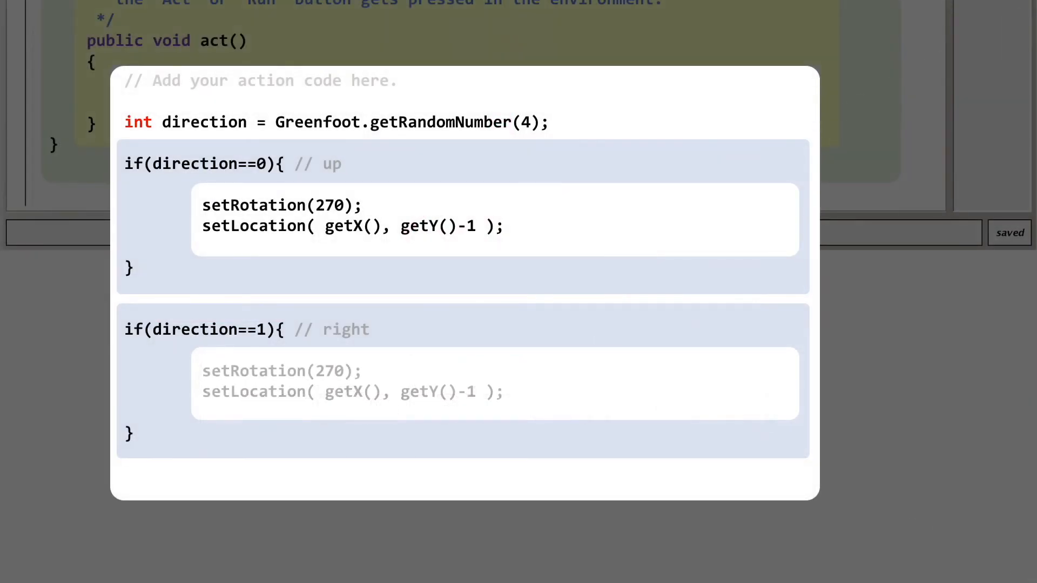
Set the right block's rotation to 0 and move with getX()+1.
type("0")
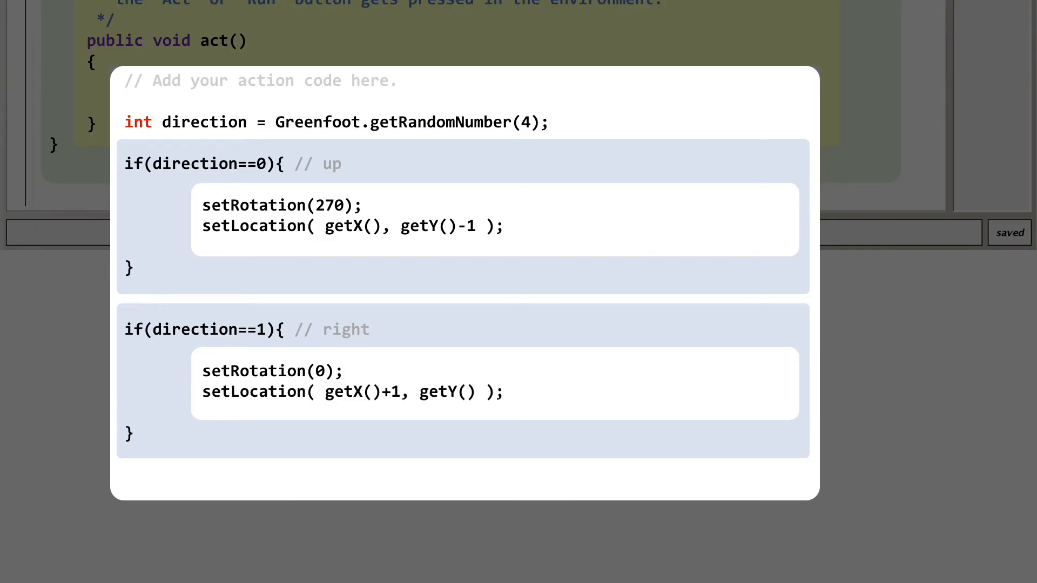
Scroll to the direction==2 block and set its rotation to 90.
scroll("down", 3)
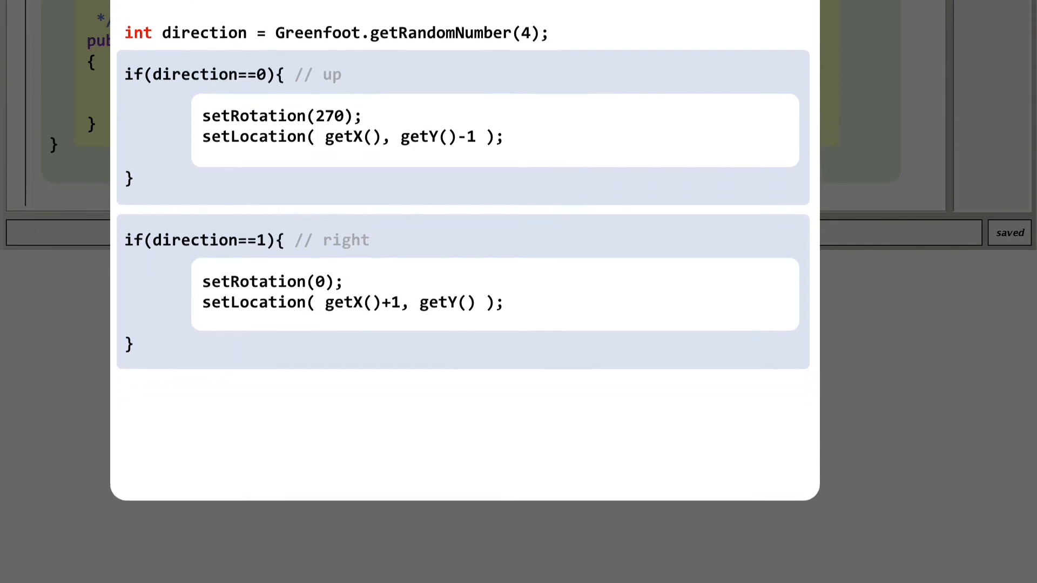
scroll("down", 3)
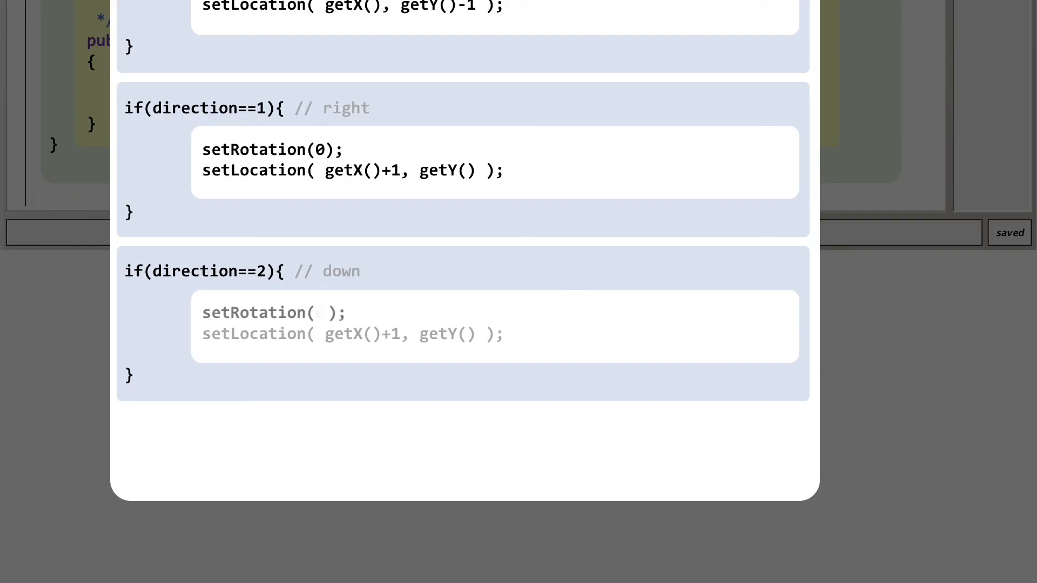
type("90);")
left_click(352, 334)
type("setLocation( getX(), getY()+1 );")
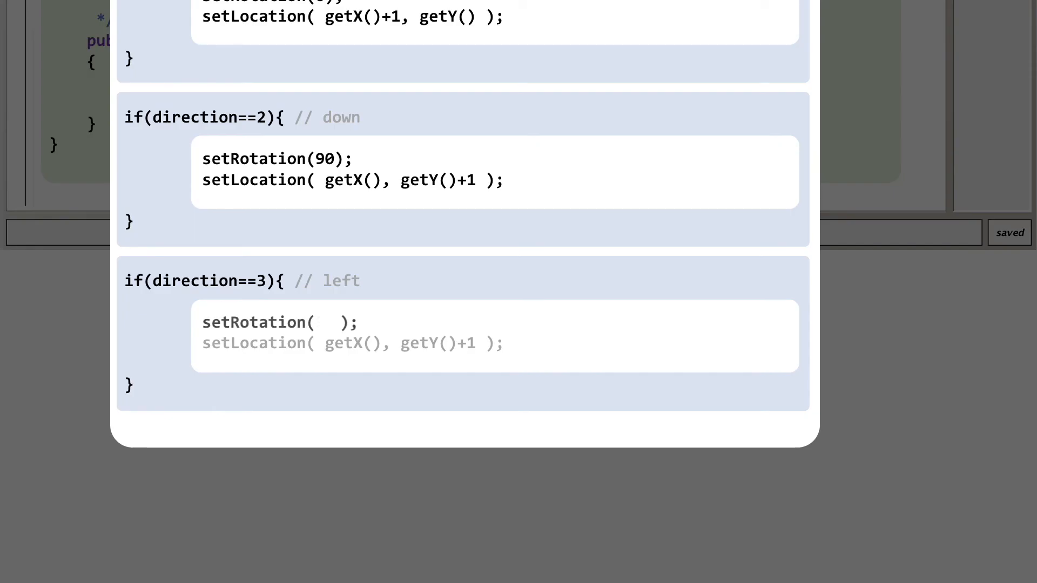
Set the direction==3 left block's rotation to 180.
type("180")
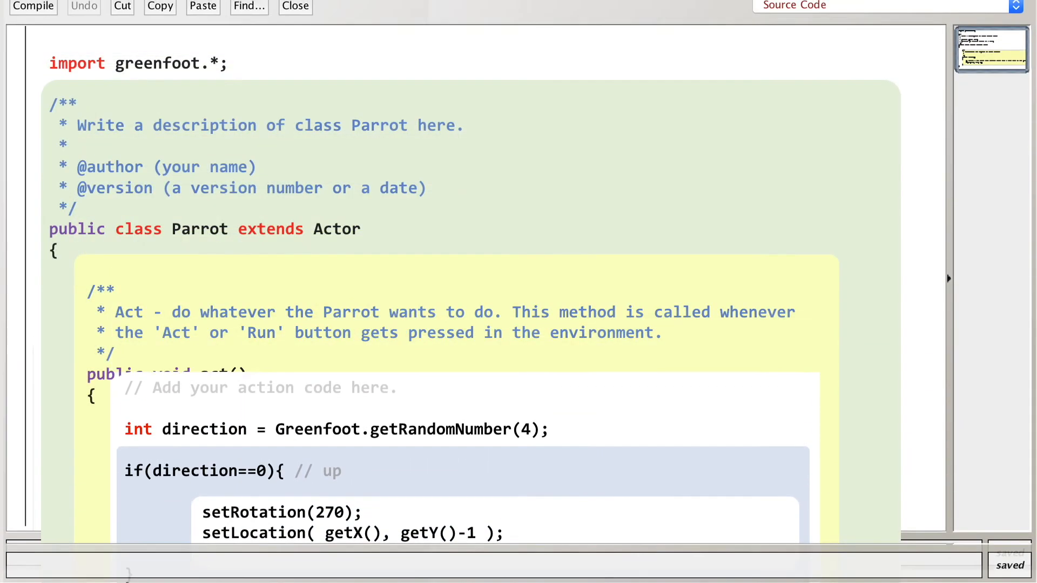
Compile the Parrot class from the editor's Compile button.
left_click(33, 18)
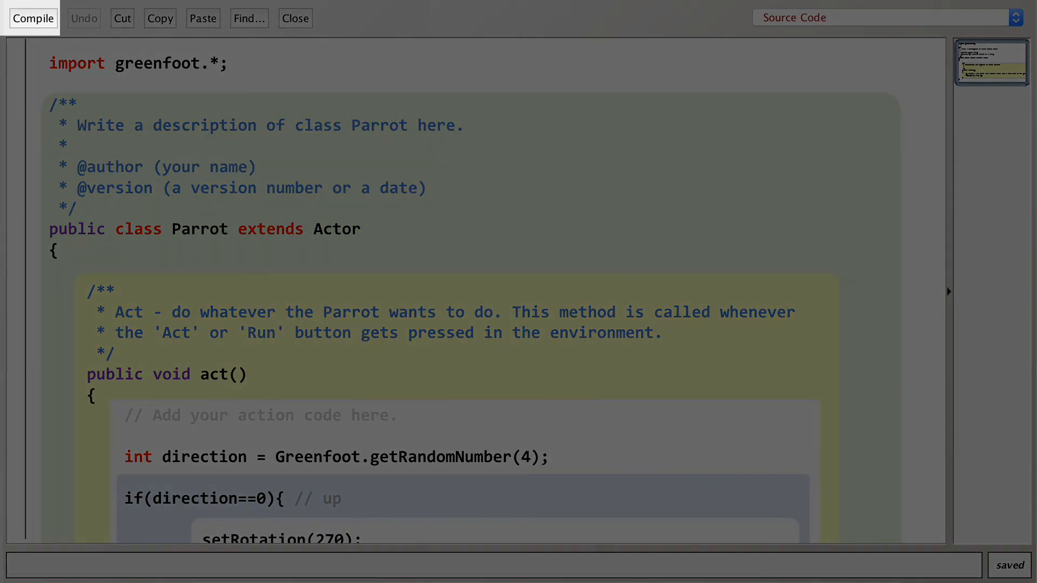
left_click(33, 18)
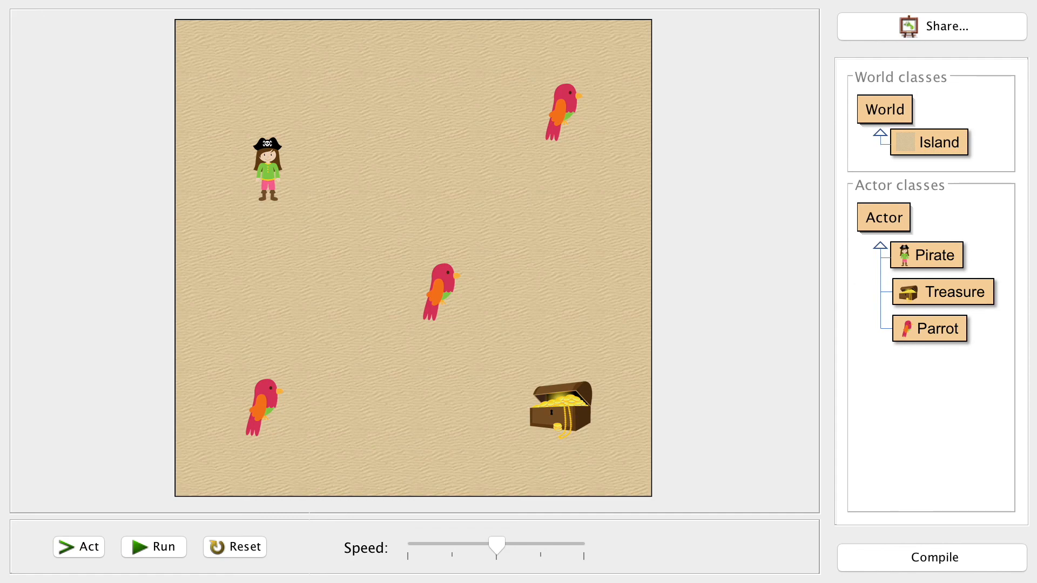
Run the Island world so the three parrots wander randomly, then reopen the Parrot source editor.
left_click(153, 547)
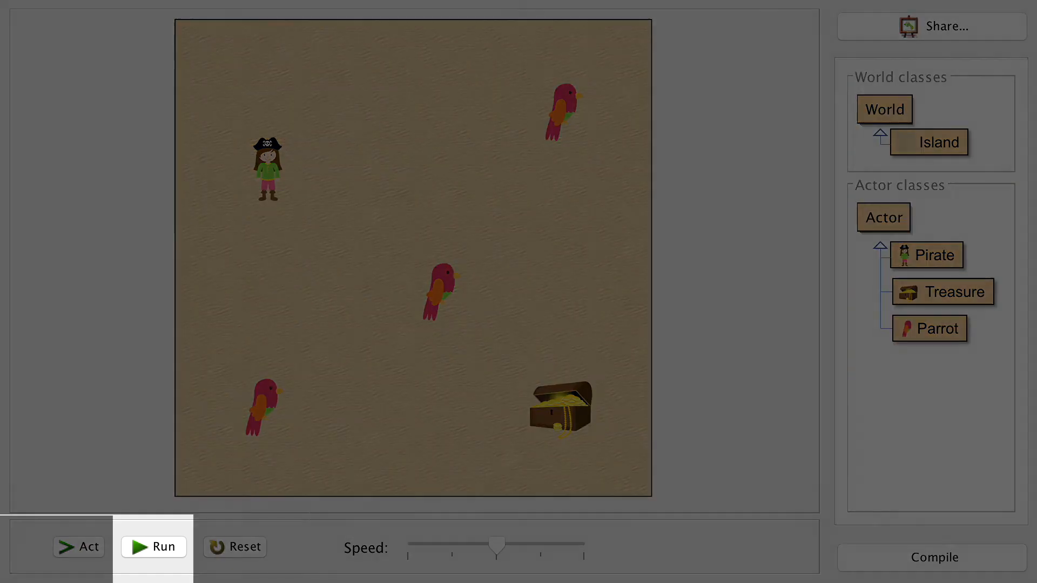
left_click(153, 546)
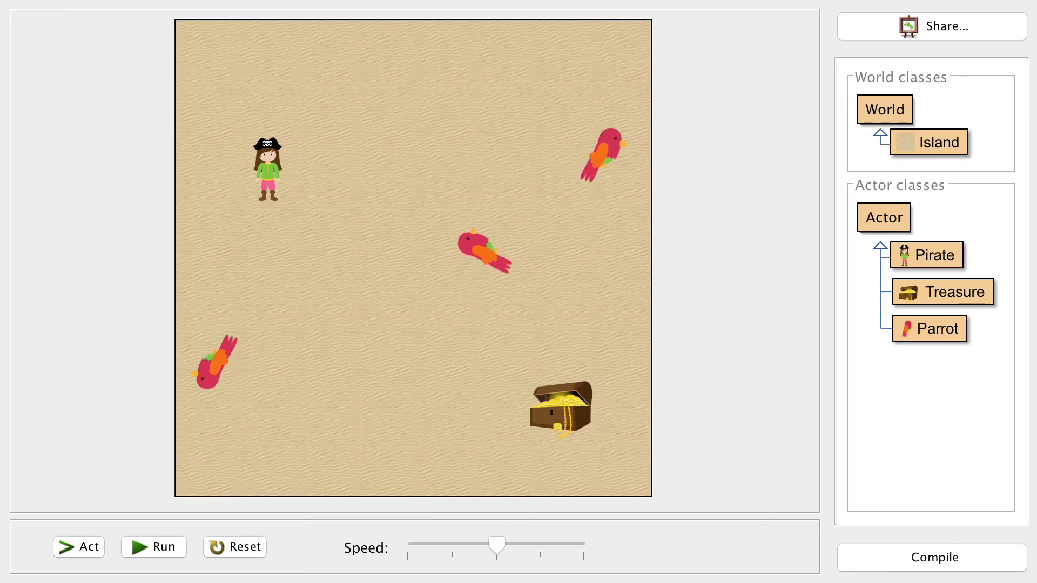
left_click(78, 547)
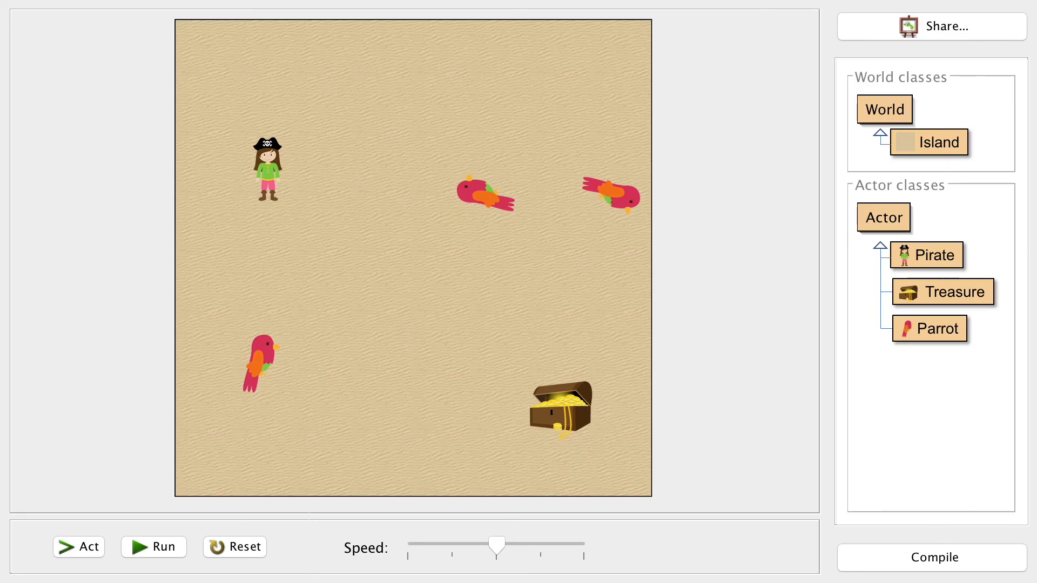
double_click(928, 328)
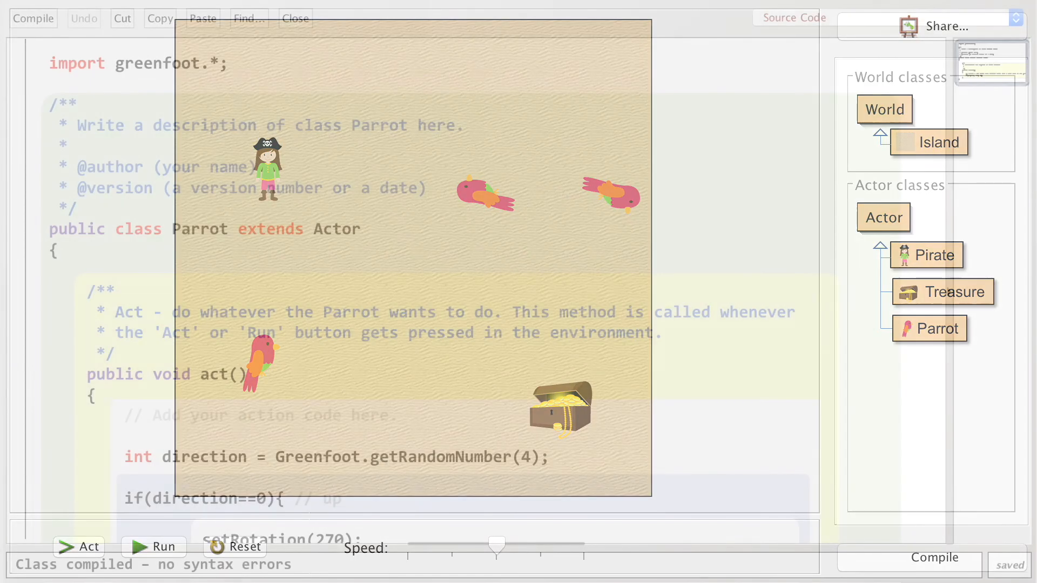